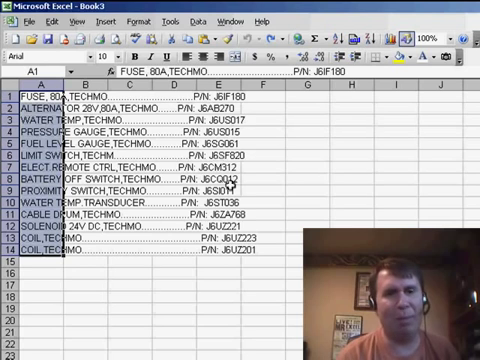
# Begin a delimited Text to Columns split of column A with a custom Other delimiter
pyautogui.click(208, 16)
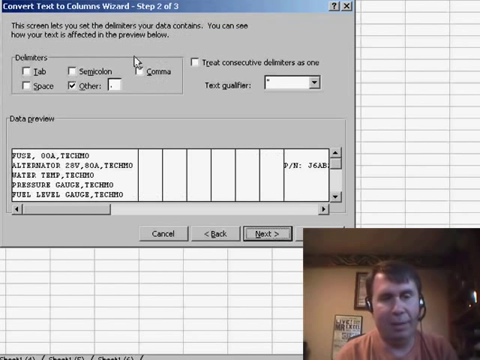
pyautogui.write('T')
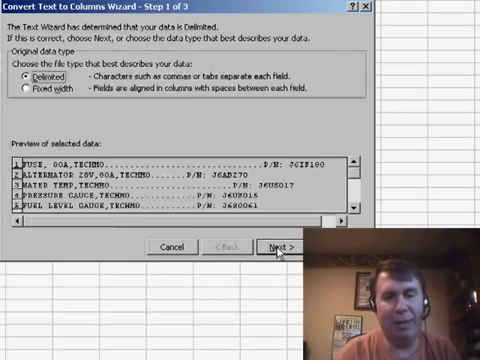
# Finish the first split treating consecutive delimiters as one
pyautogui.click(292, 218)
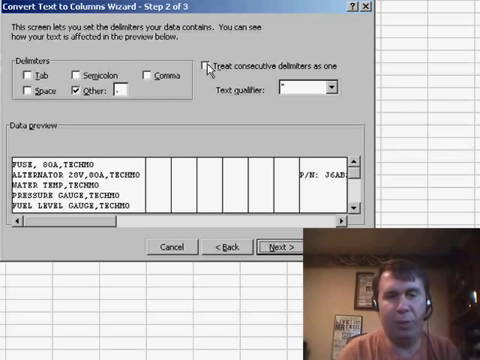
pyautogui.click(212, 62)
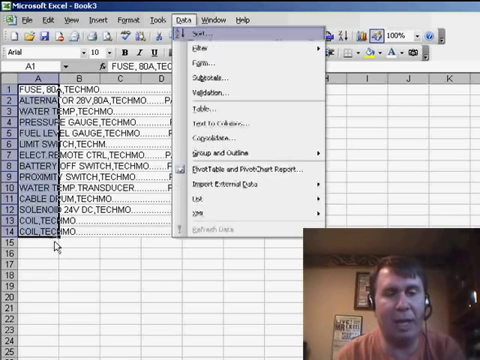
# Resplit the part list on the '.' delimiter so part numbers land in column B
pyautogui.click(212, 124)
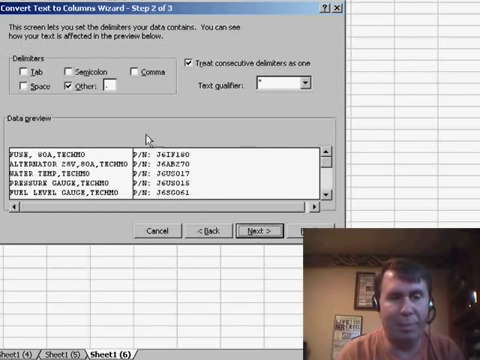
pyautogui.write('.')
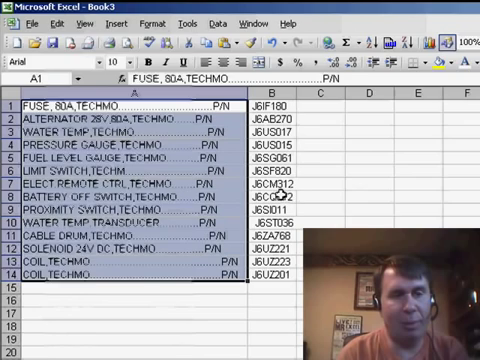
# Replace every '..' leader-dot run with nothing in the descriptions
pyautogui.press('ctrl+h')
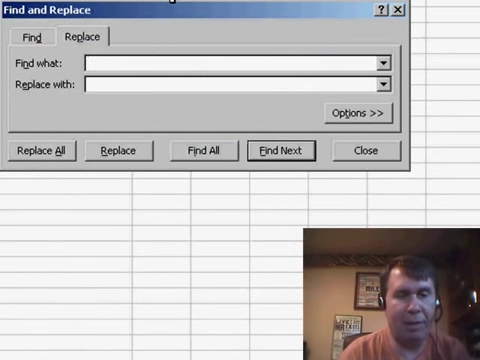
pyautogui.write('..')
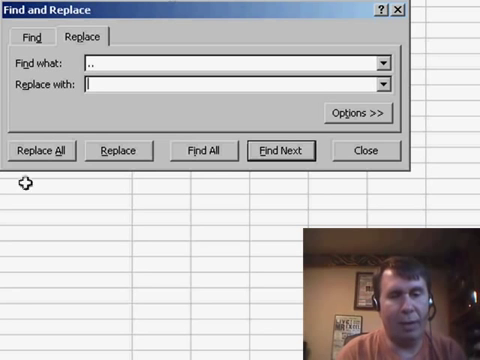
pyautogui.click(40, 150)
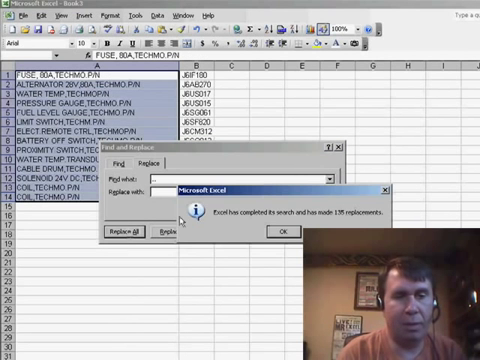
pyautogui.click(280, 232)
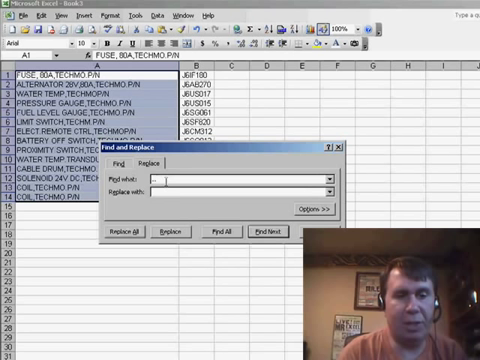
# Replace every 'P/N' label with nothing, leaving clean names in column A
pyautogui.write('P/I')
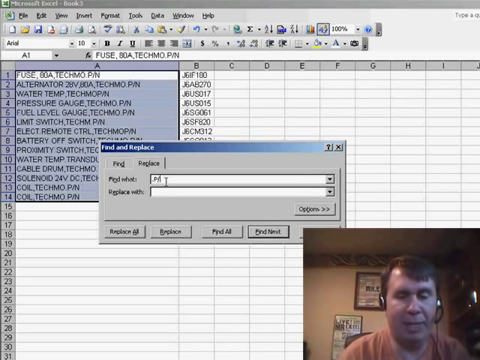
pyautogui.write('N')
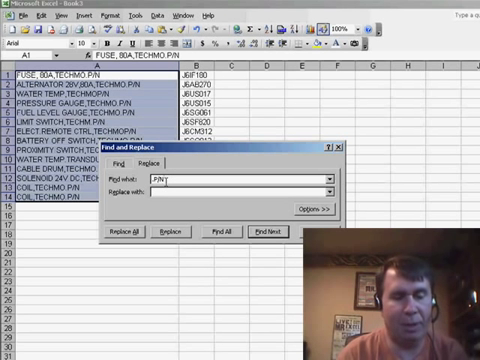
pyautogui.click(120, 236)
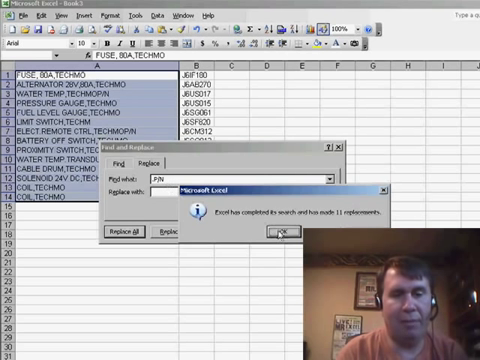
pyautogui.click(280, 232)
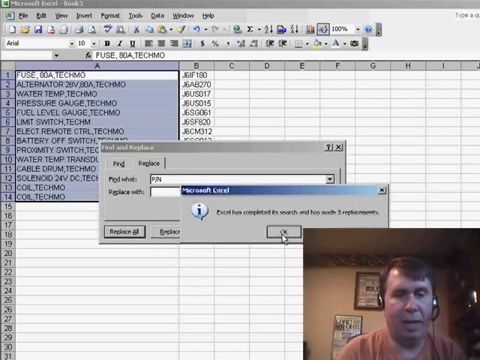
pyautogui.click(280, 236)
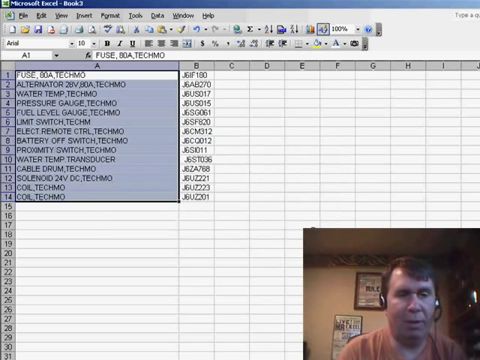